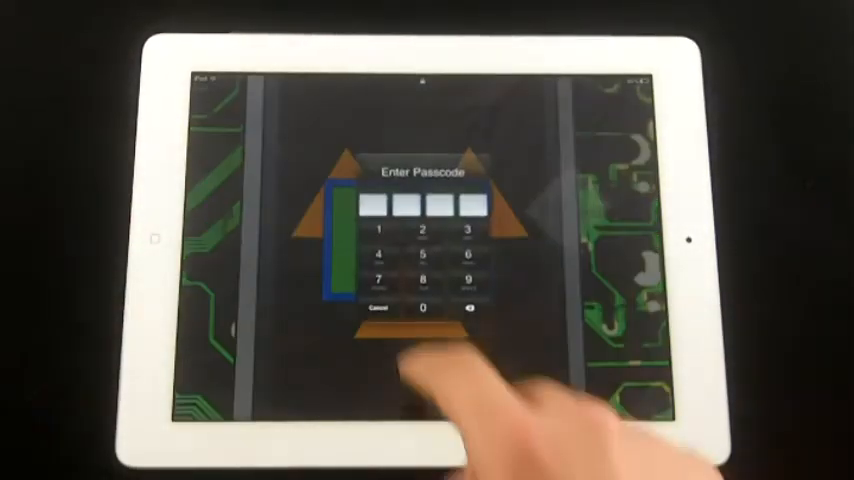
Enter the passcode on the lock screen keypad to unlock the iPad.
{"action": "left_click", "coordinate": [466, 252]}
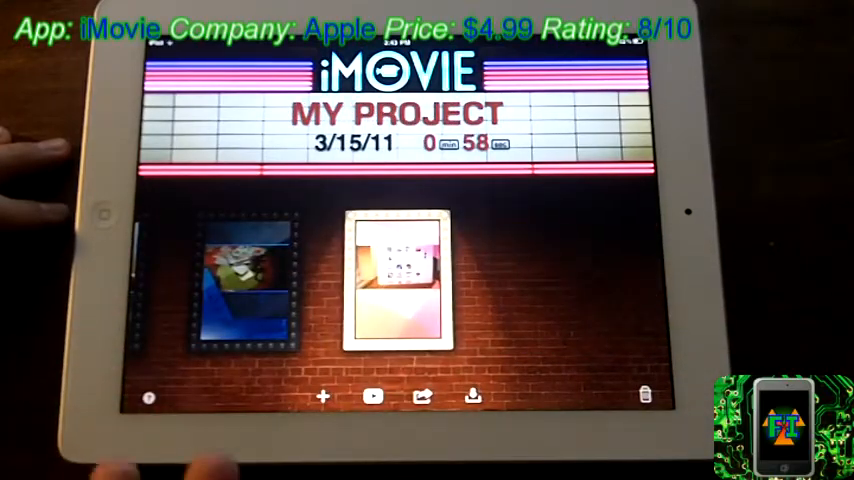
Launch iMovie and view the My Project marquee (3/15/11, 58 seconds).
{"action": "left_click", "coordinate": [400, 285]}
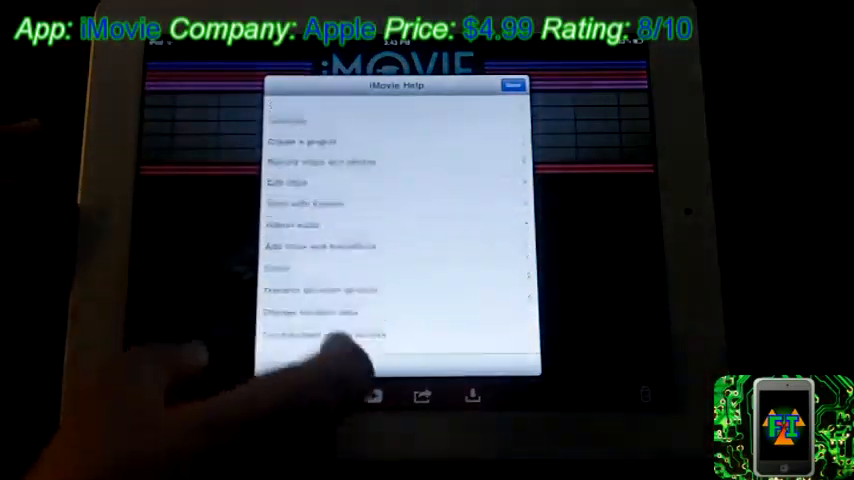
{"action": "left_click", "coordinate": [513, 84]}
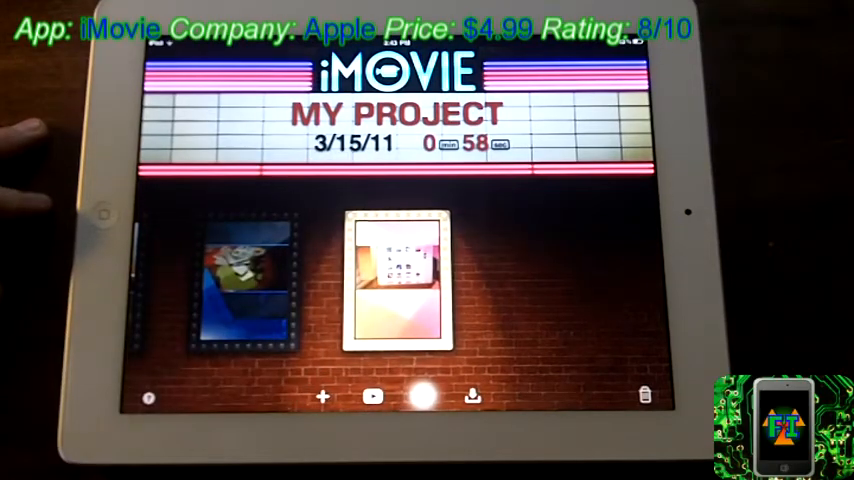
{"action": "left_click", "coordinate": [422, 397]}
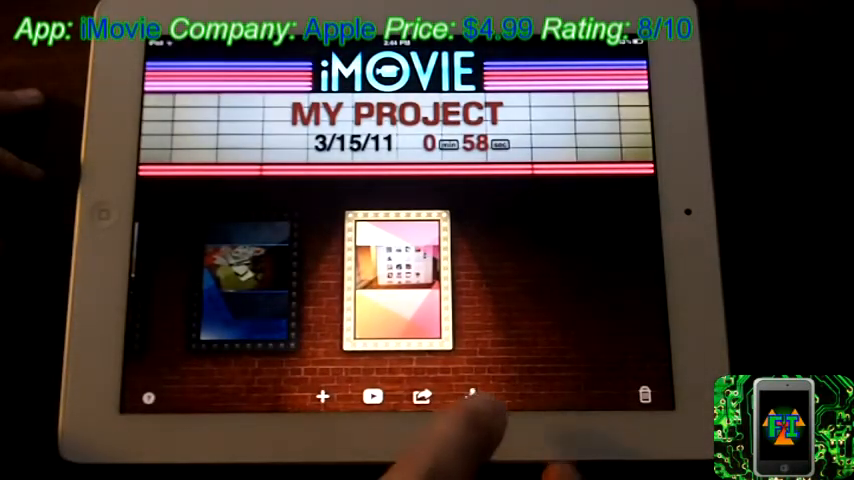
{"action": "left_click", "coordinate": [472, 397]}
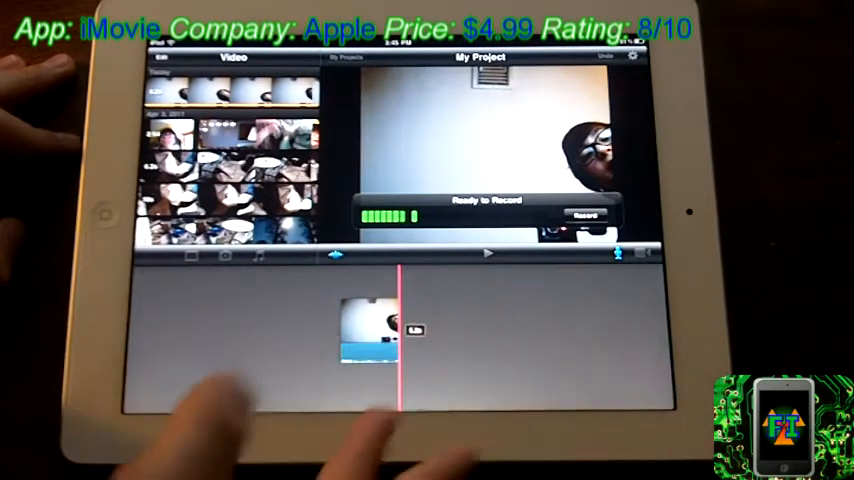
Open the voiceover Ready to Record panel from the timeline's microphone button.
{"action": "left_click", "coordinate": [585, 214]}
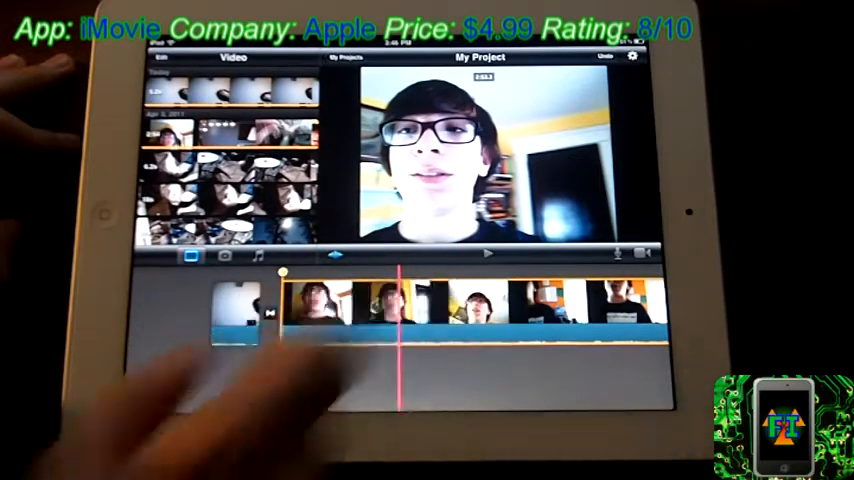
Insert the talking-head clip from the Video browser after the first clip.
{"action": "left_click", "coordinate": [235, 315]}
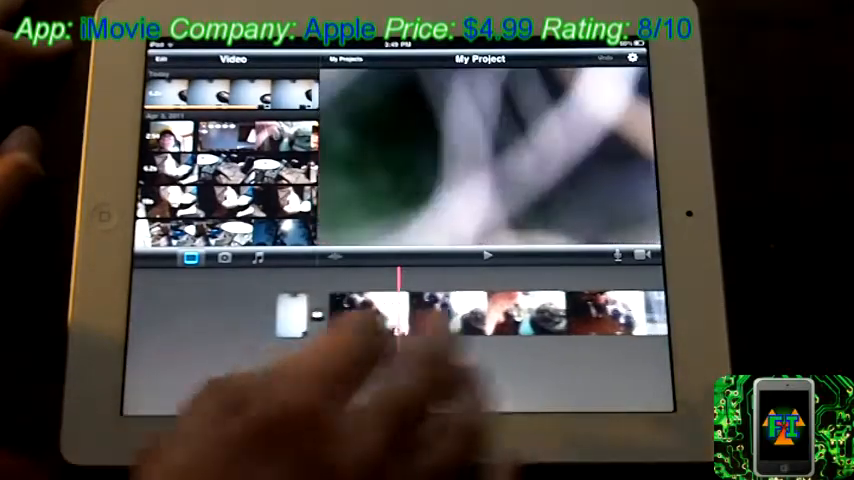
{"action": "left_click", "coordinate": [375, 315]}
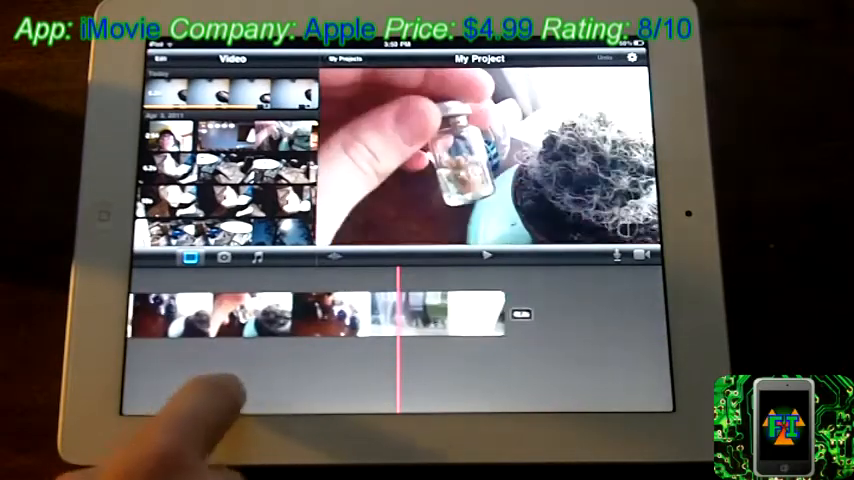
Add a dog photo from Camera Roll to the end of the timeline.
{"action": "left_click", "coordinate": [224, 258]}
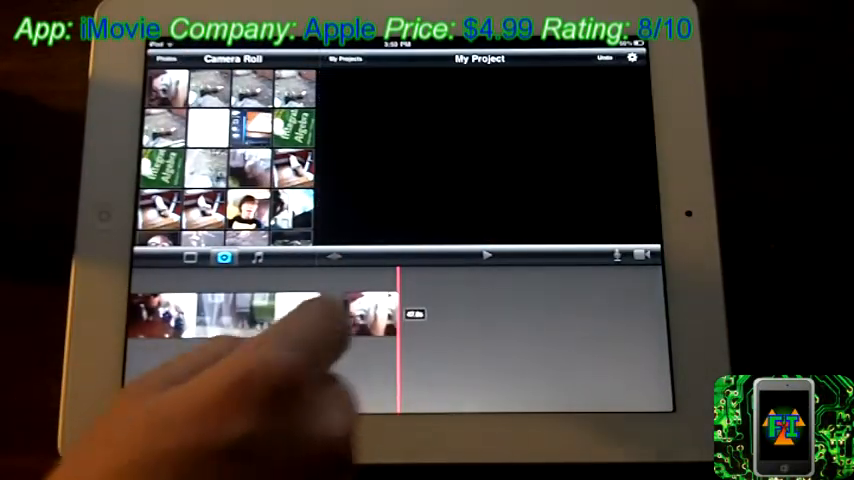
{"action": "left_click", "coordinate": [370, 315]}
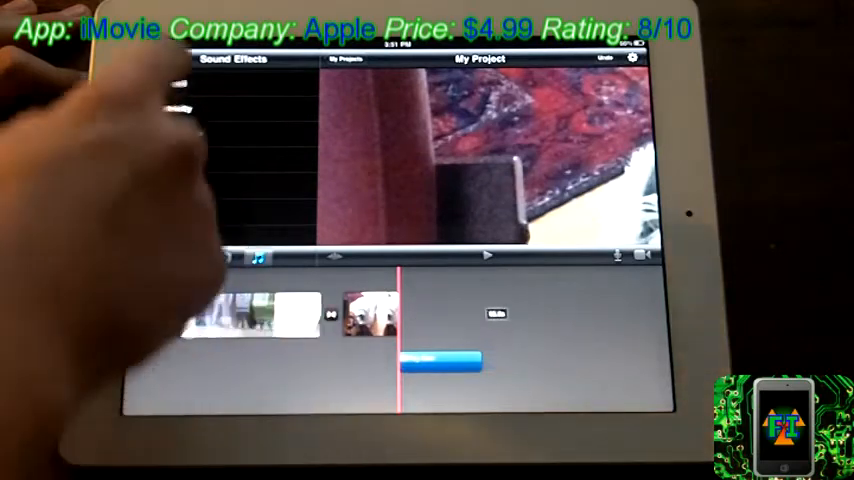
Add a sound effect from the Sound Effects library beneath the clips.
{"action": "left_click", "coordinate": [258, 258]}
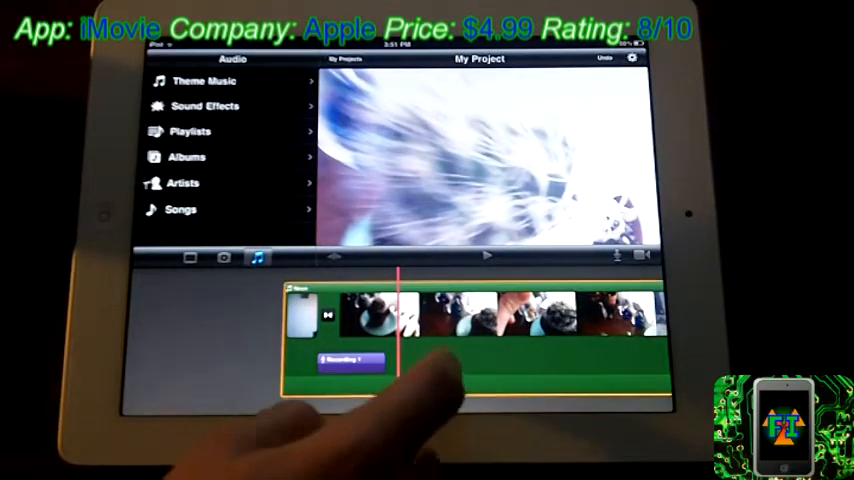
{"action": "left_click", "coordinate": [352, 360]}
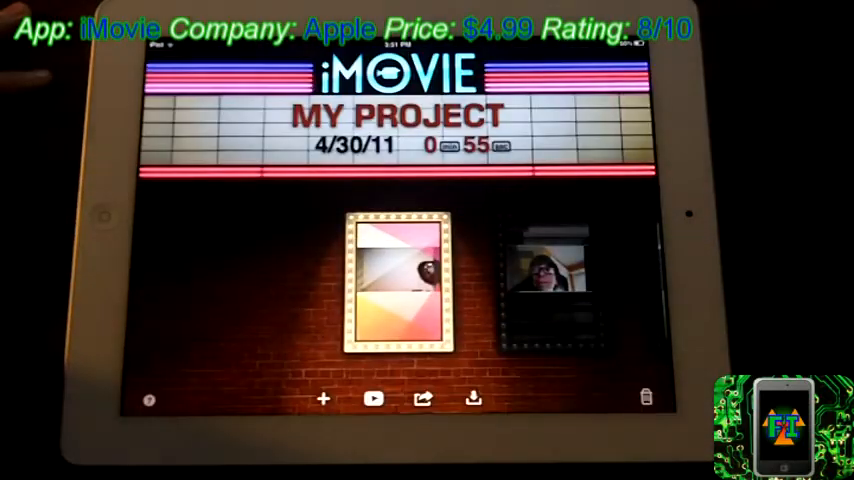
Open the Share Movie To menu listing Camera Roll, YouTube, Facebook and more.
{"action": "left_click", "coordinate": [423, 399]}
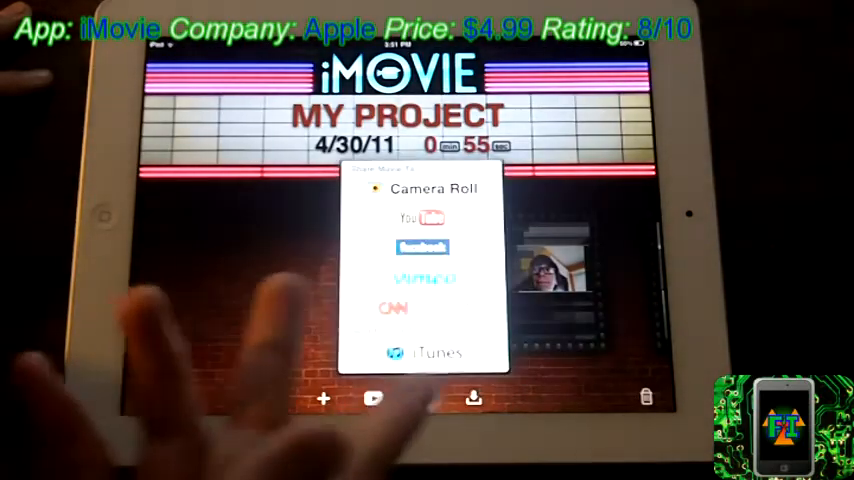